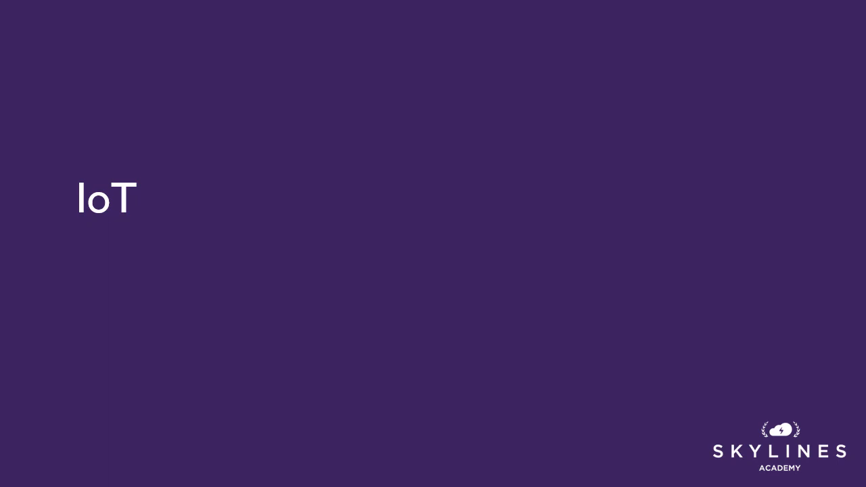
Step: Advance the slide show from the IoT title slide to the Azure IoT overview slide
{"action": "key", "text": "right"}
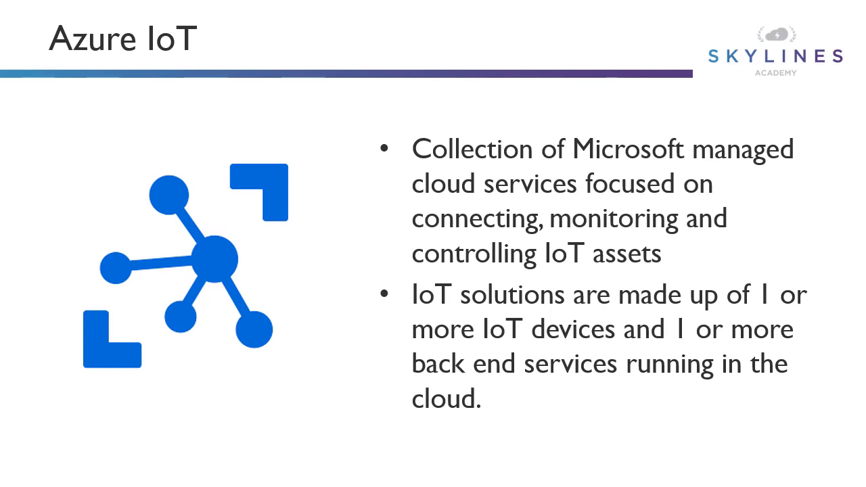
Step: Advance through the IoT Device Examples slide to the IoT Services in Azure slide
{"action": "key", "text": "Right"}
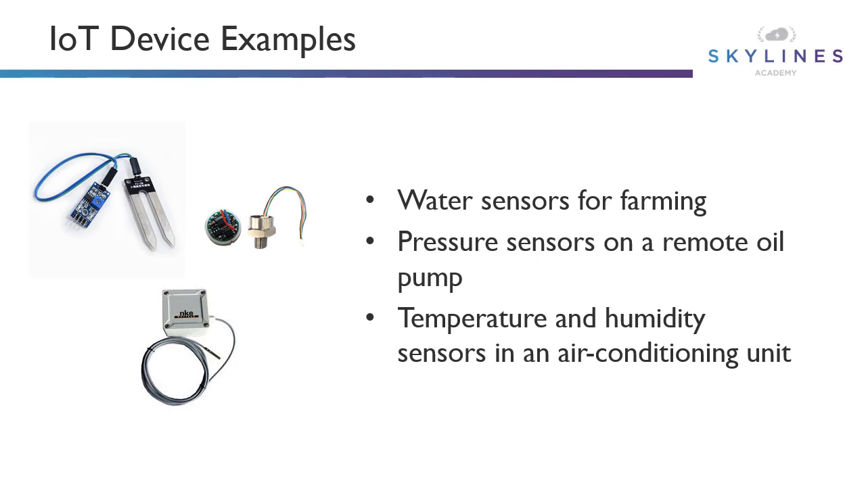
{"action": "key", "text": "Right"}
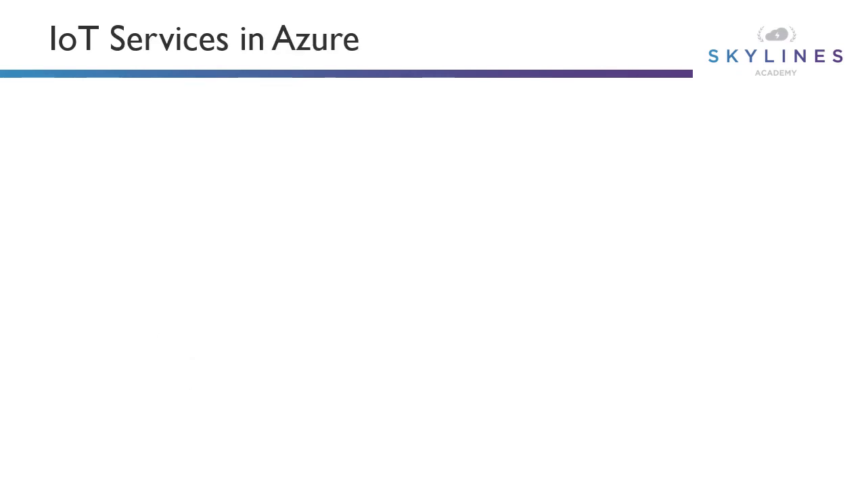